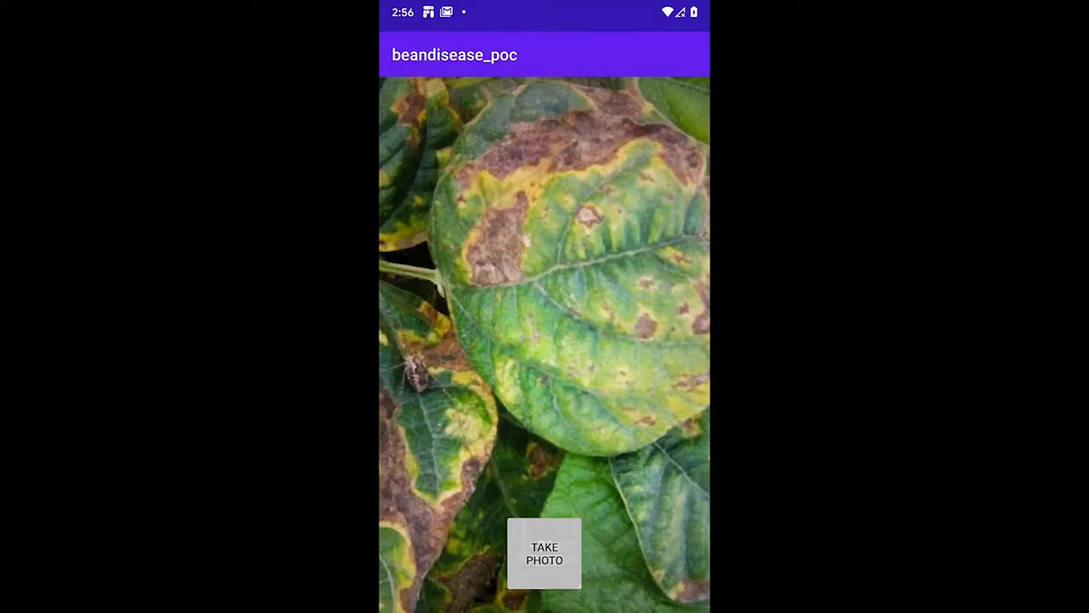
# Step: Capture a photo of the diseased bean leaves in the beandisease_poc app
pyautogui.click(545, 553)
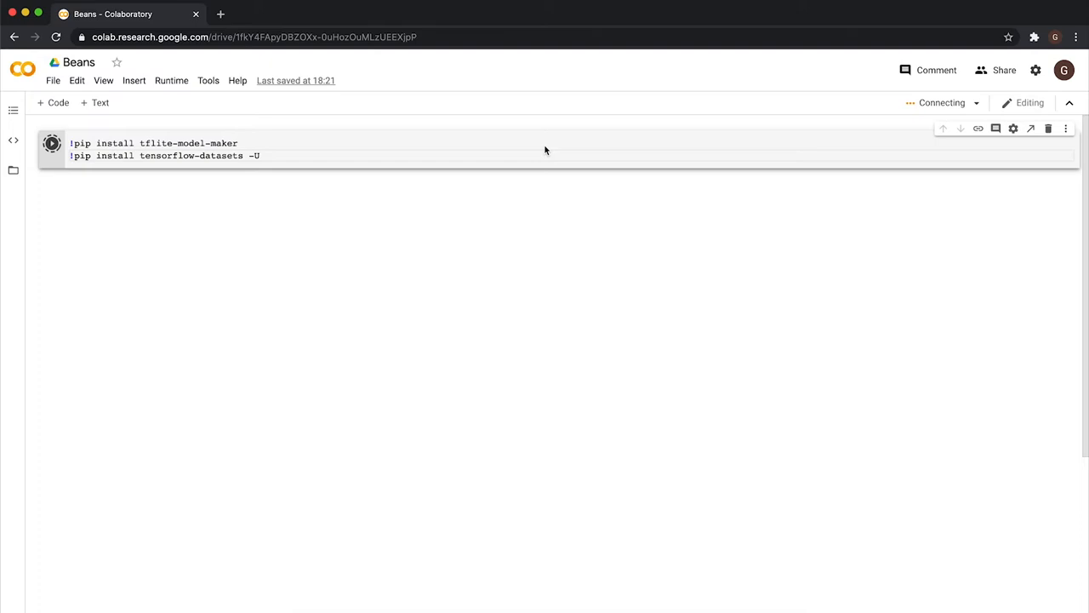
# Step: Load the 'beans' dataset with tfds.load into train/validation/test splits and show labelled sample images
pyautogui.click(52, 149)
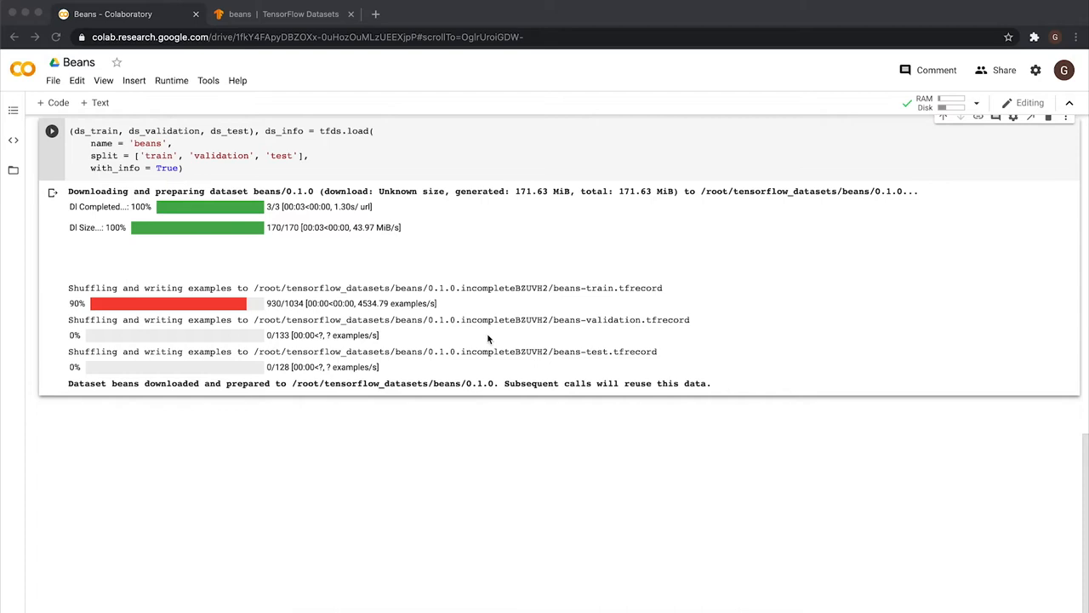
pyautogui.scroll(-3)
pyautogui.write('fig = tfds.show_examples(ds_train, ds_info)')
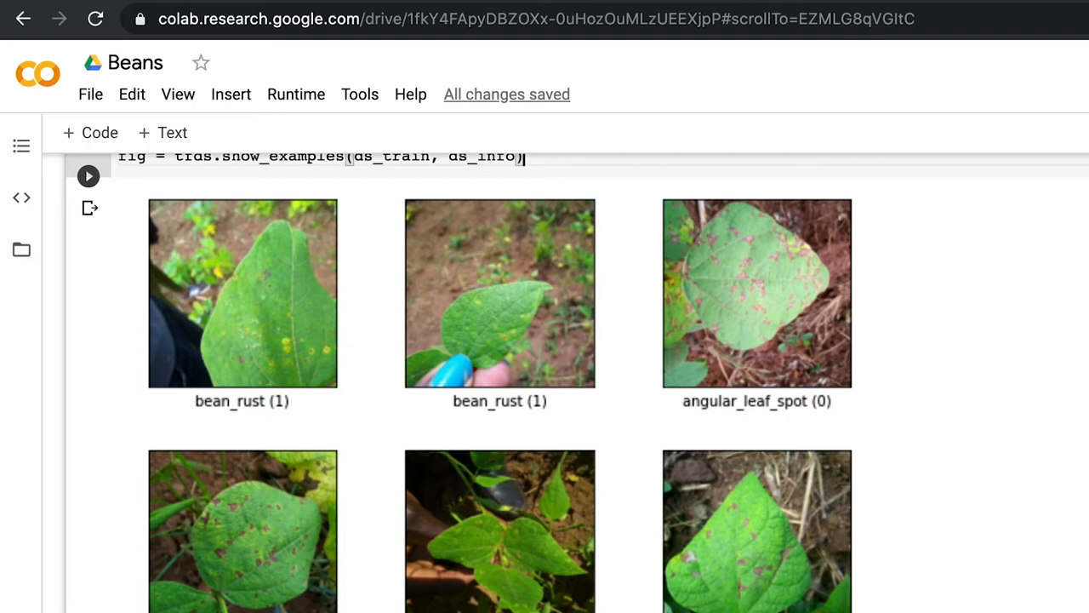
# Step: Review the cropnet/feature_vector/cassava_disease_V1 model page on TensorFlow Hub, then return to the Beans notebook
pyautogui.click(438, 13)
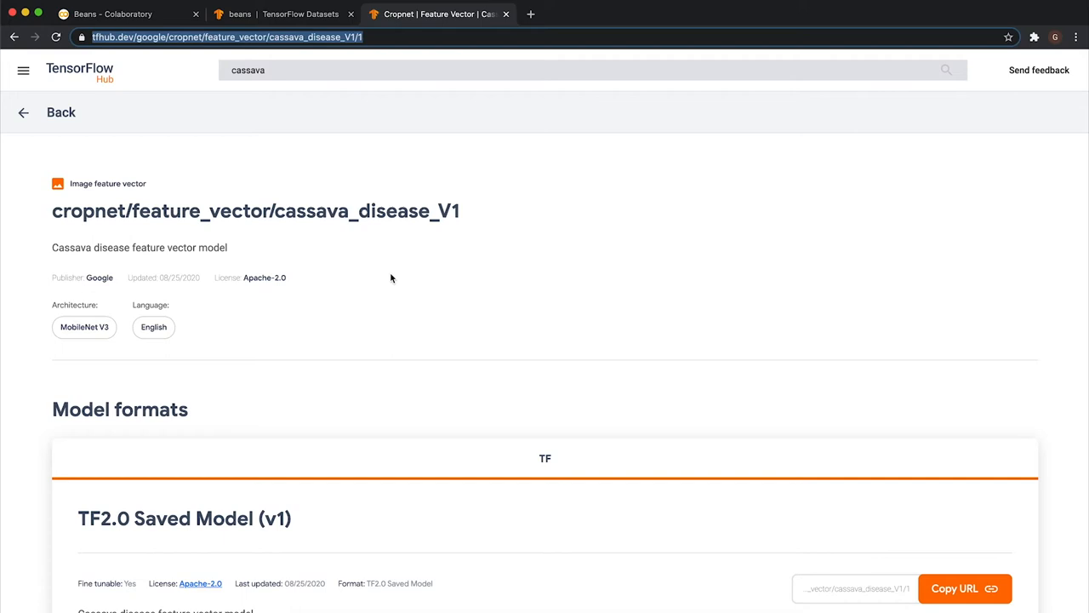
pyautogui.click(110, 14)
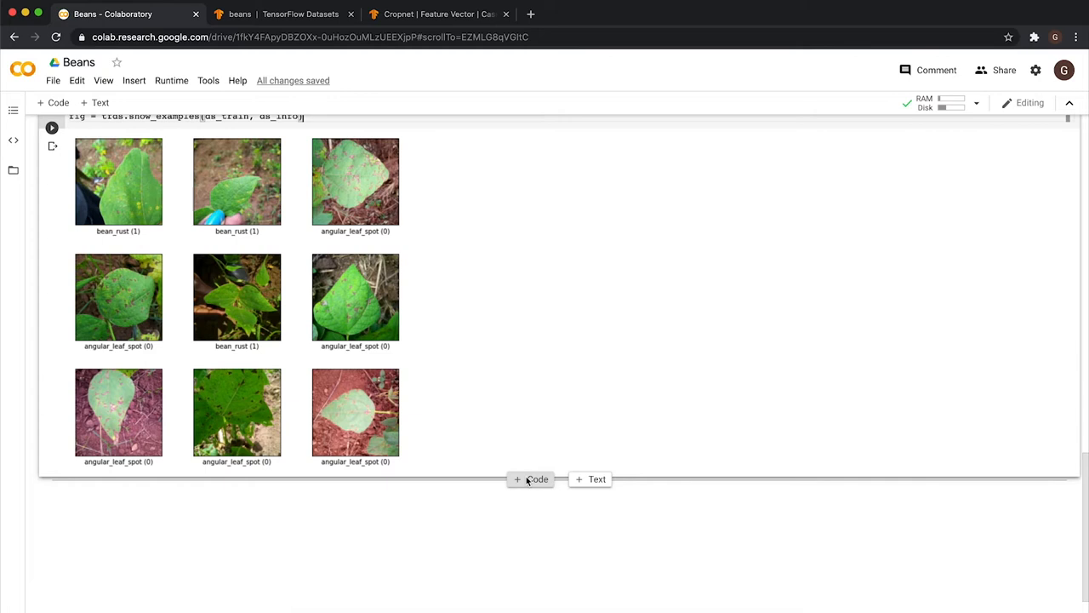
# Step: Add a cell training image_classifier.create with cassava_spec for five epochs, reaching about 0.88 accuracy
pyautogui.click(530, 478)
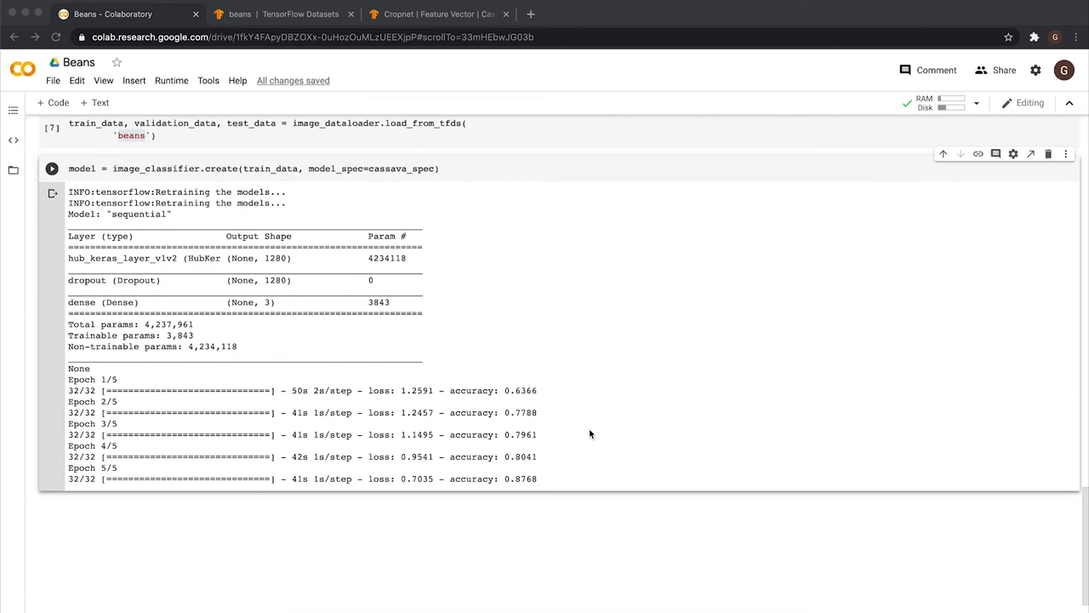
pyautogui.scroll(-3)
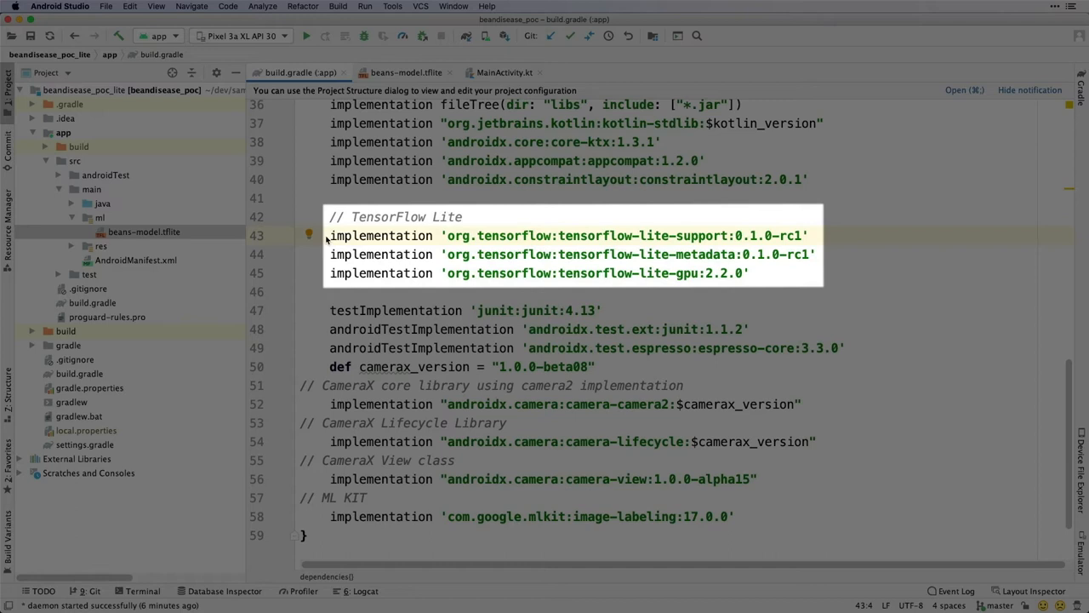
# Step: View beans-model.tflite metadata with its input/output tensors and Kotlin sample code
pyautogui.click(143, 232)
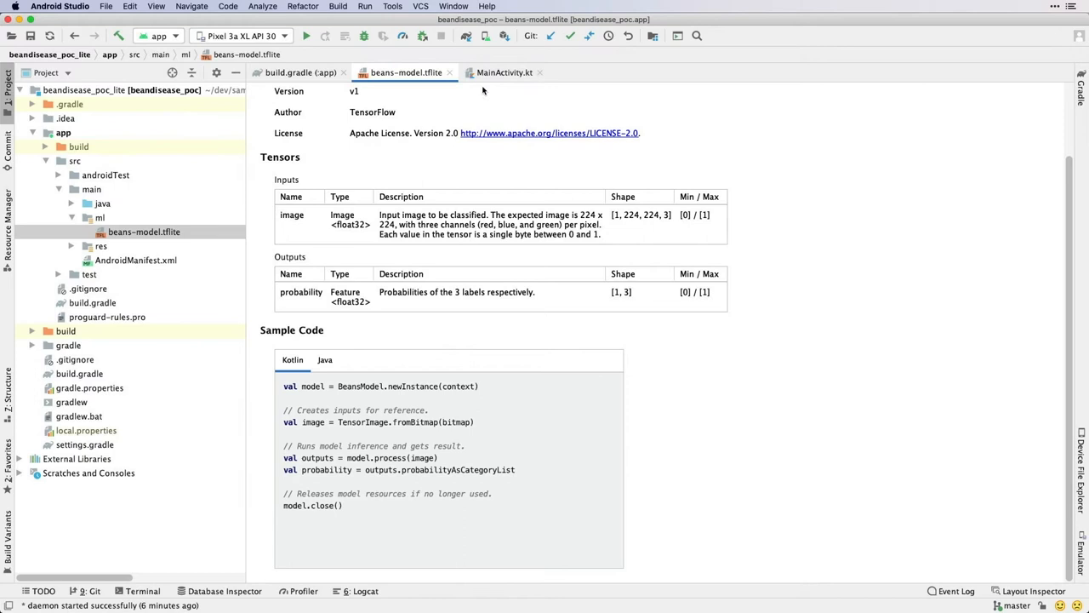
# Step: Review MainActivity.kt's onCaptureSuccess, which runs BeansModel on the image and toasts label scores
pyautogui.click(504, 72)
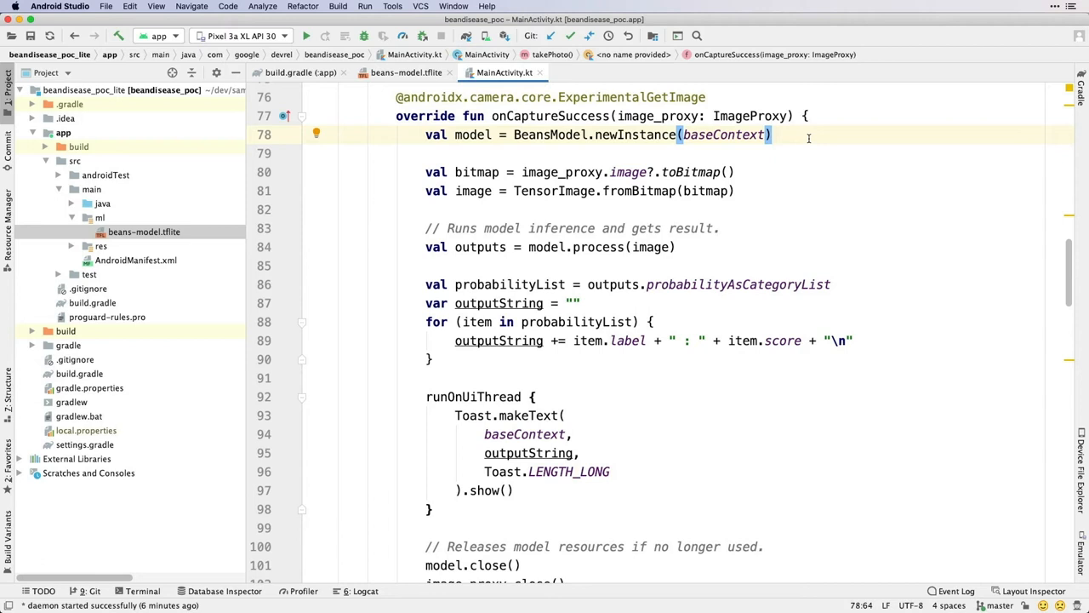
pyautogui.click(773, 134)
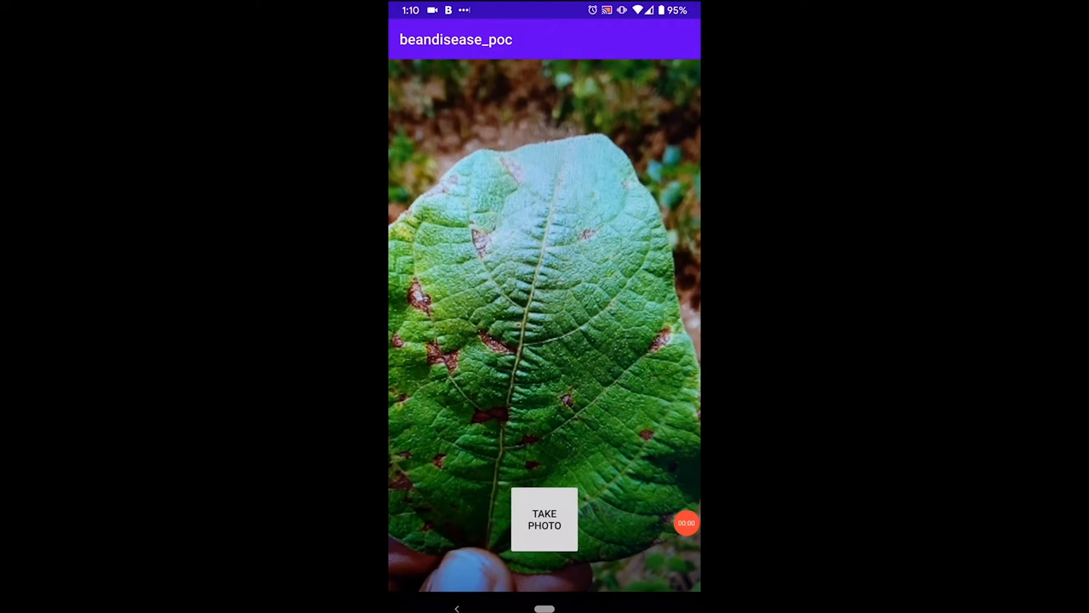
# Step: Capture a photo of the brown-spotted bean leaf for disease classification
pyautogui.click(543, 519)
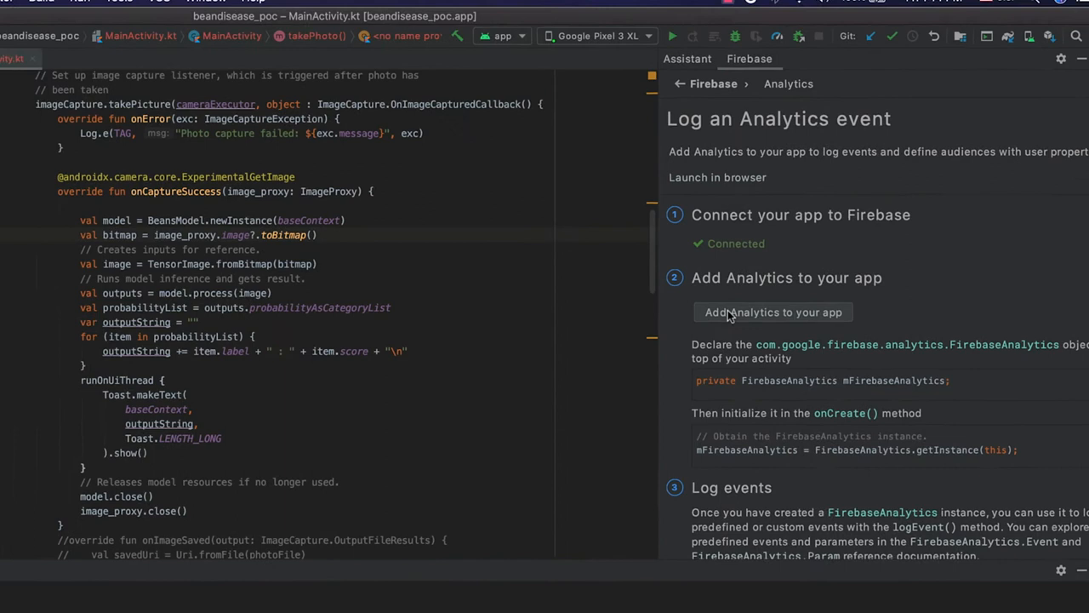
# Step: Add Firebase Analytics to the beandisease_poc app from the Firebase Assistant
pyautogui.click(772, 311)
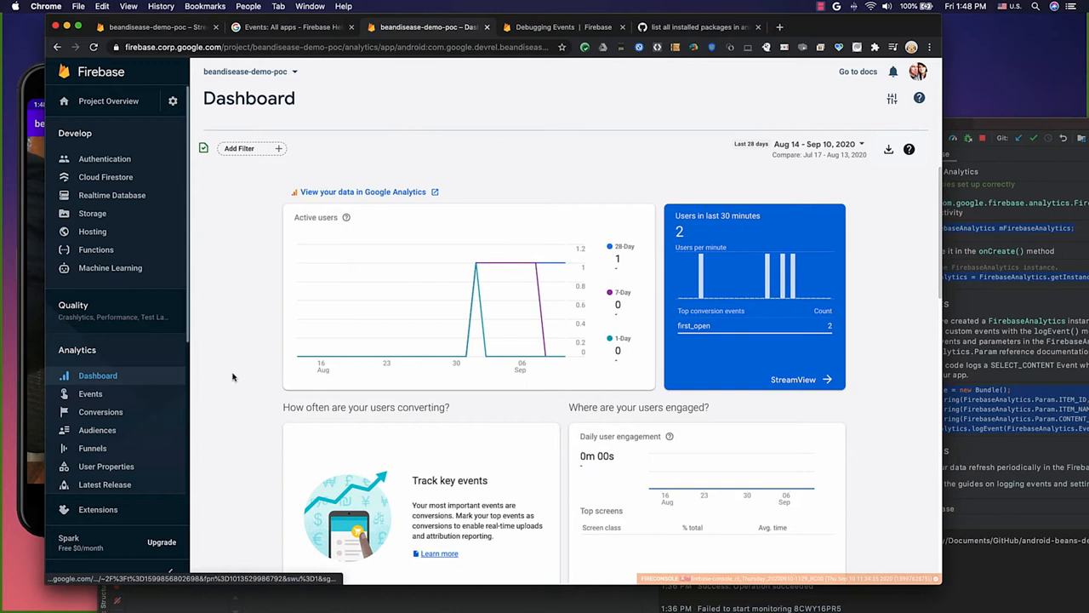
# Step: View the StreamView live map of users from the last 30 minutes on the Analytics Dashboard
pyautogui.click(793, 378)
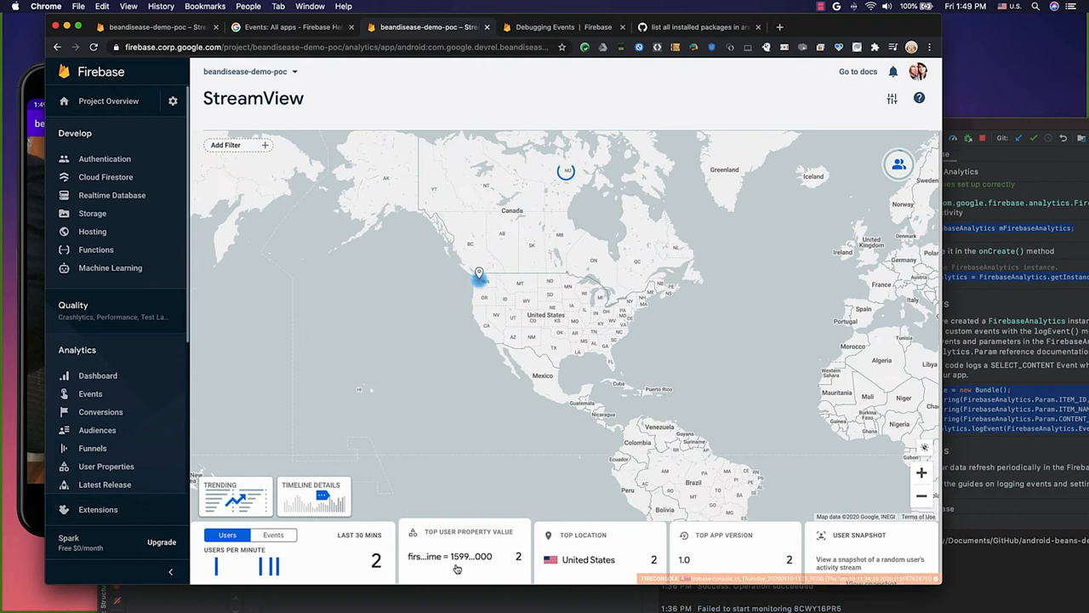
pyautogui.click(273, 534)
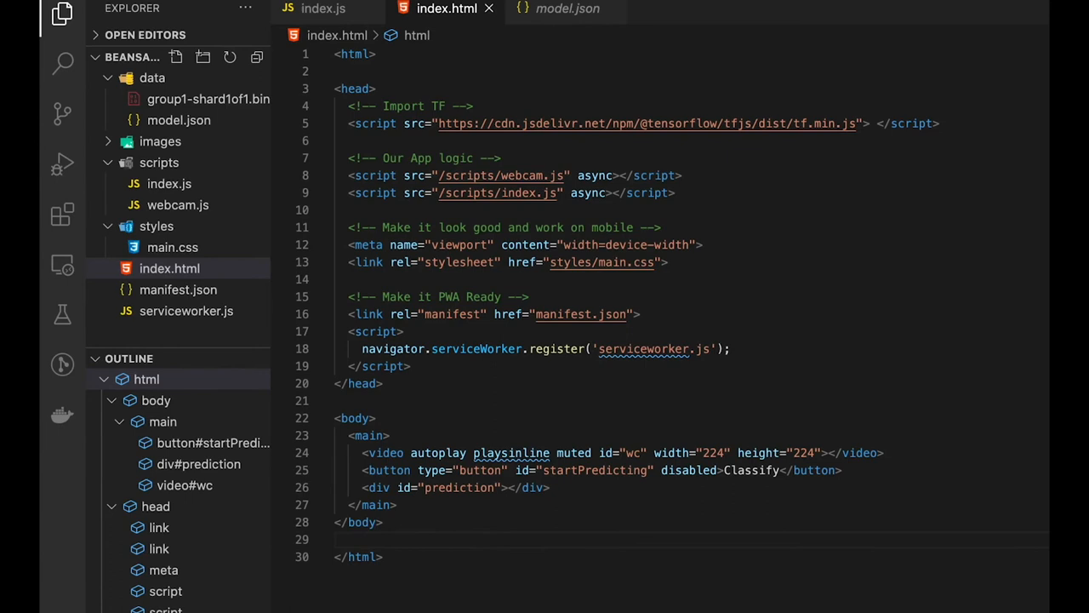
# Step: Review serviceworker.js, which caches the page, scripts and model files for the web app
pyautogui.click(185, 311)
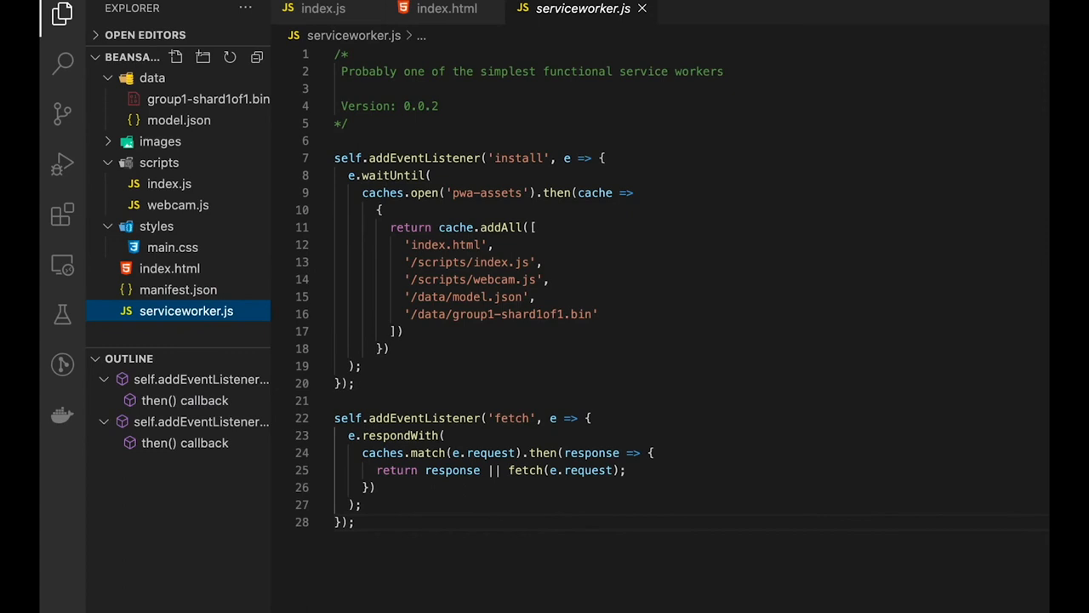
pyautogui.click(179, 120)
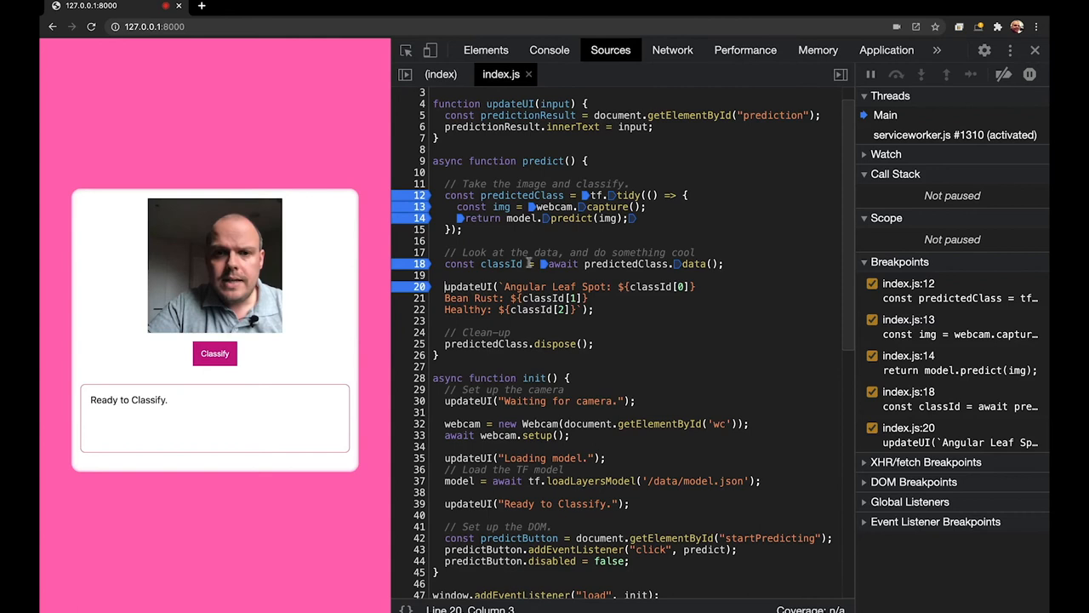
# Step: Classify the image and resume through predict's breakpoints until paused at index.js line 20 with classId filled
pyautogui.click(214, 353)
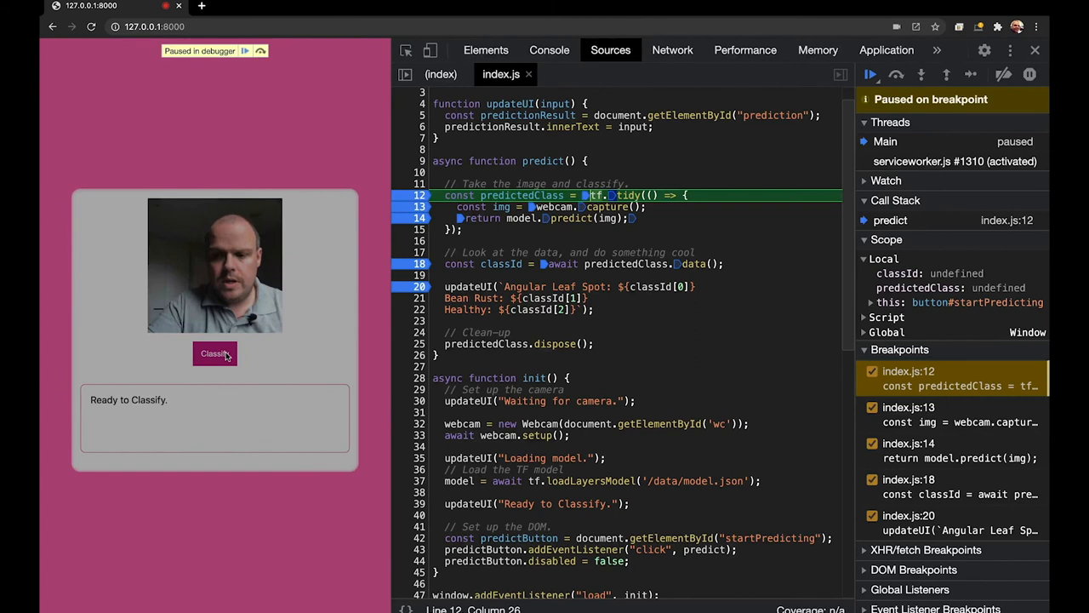
pyautogui.click(920, 74)
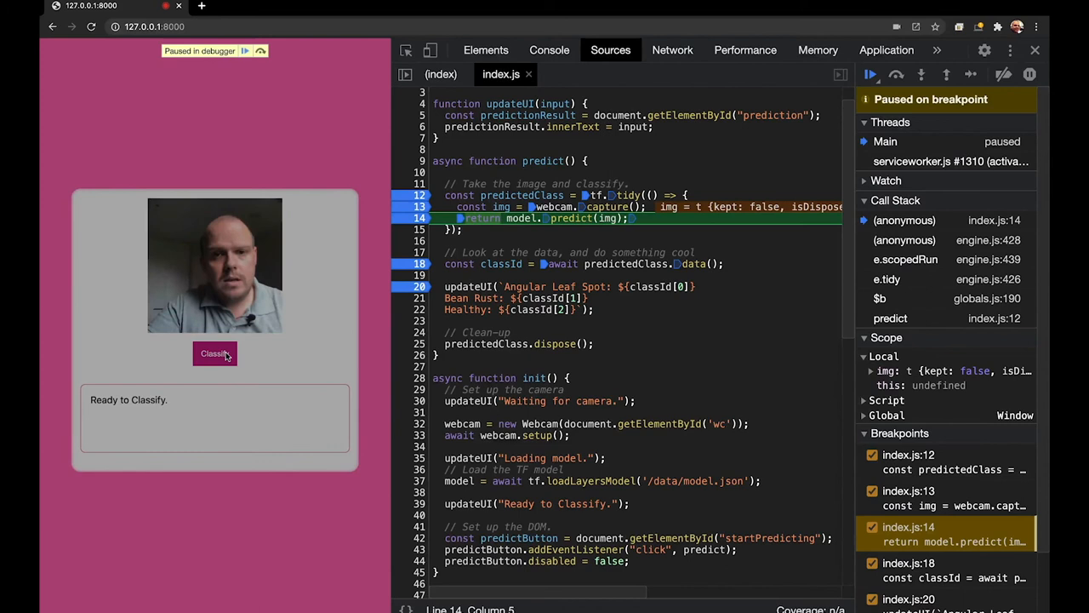
pyautogui.click(895, 74)
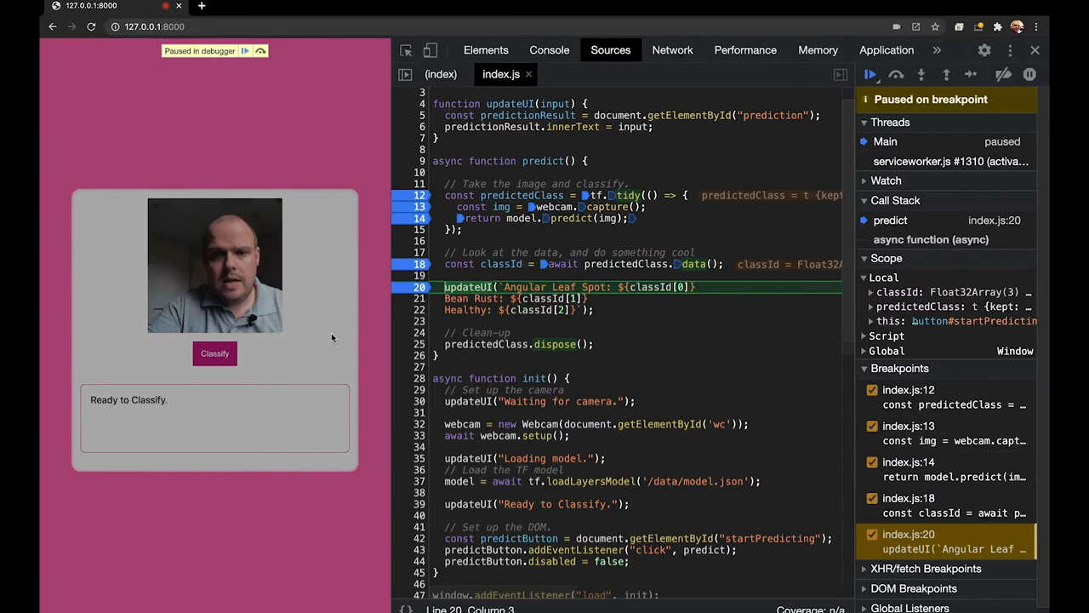